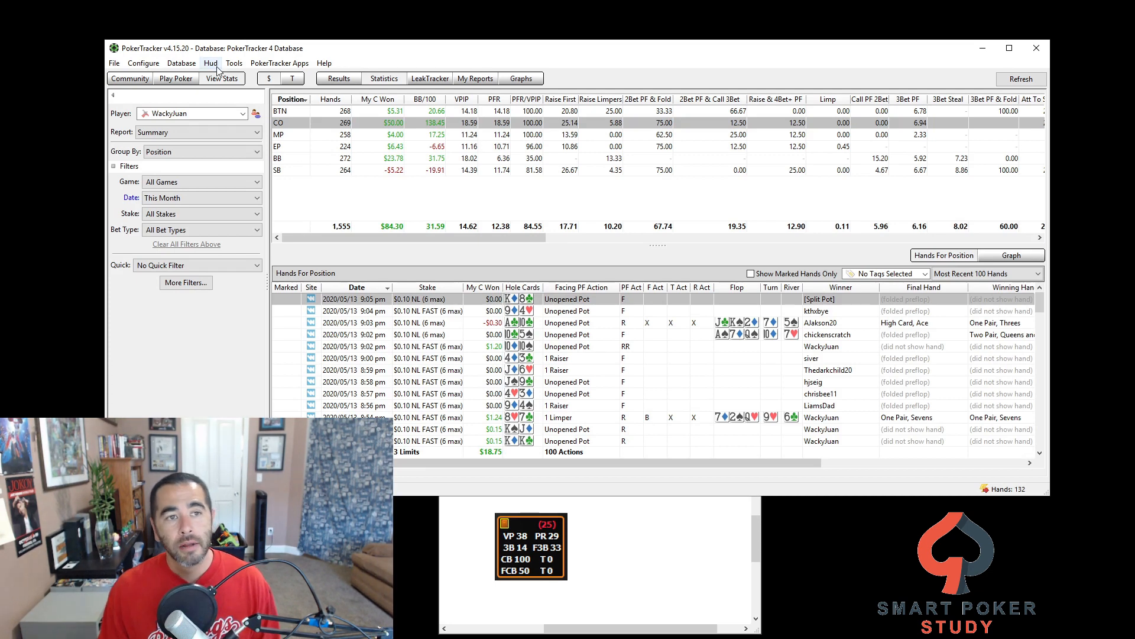
Step: Open the HUD Profile Editor and load the Cash - Default profile
{"action": "left_click", "coordinate": [211, 64]}
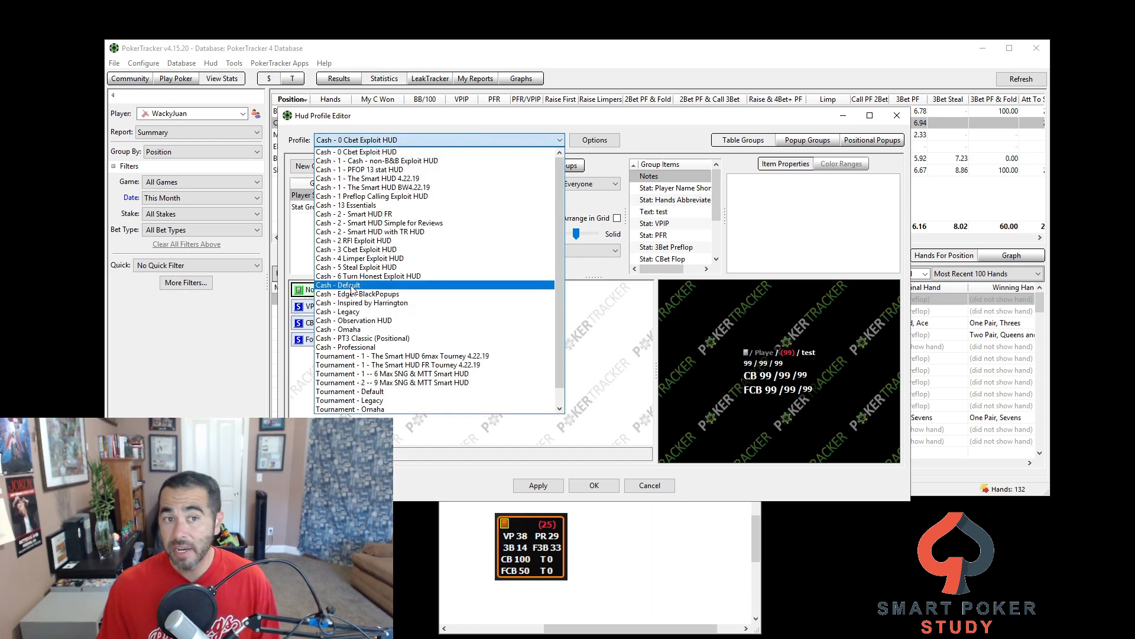
{"action": "left_click", "coordinate": [337, 285]}
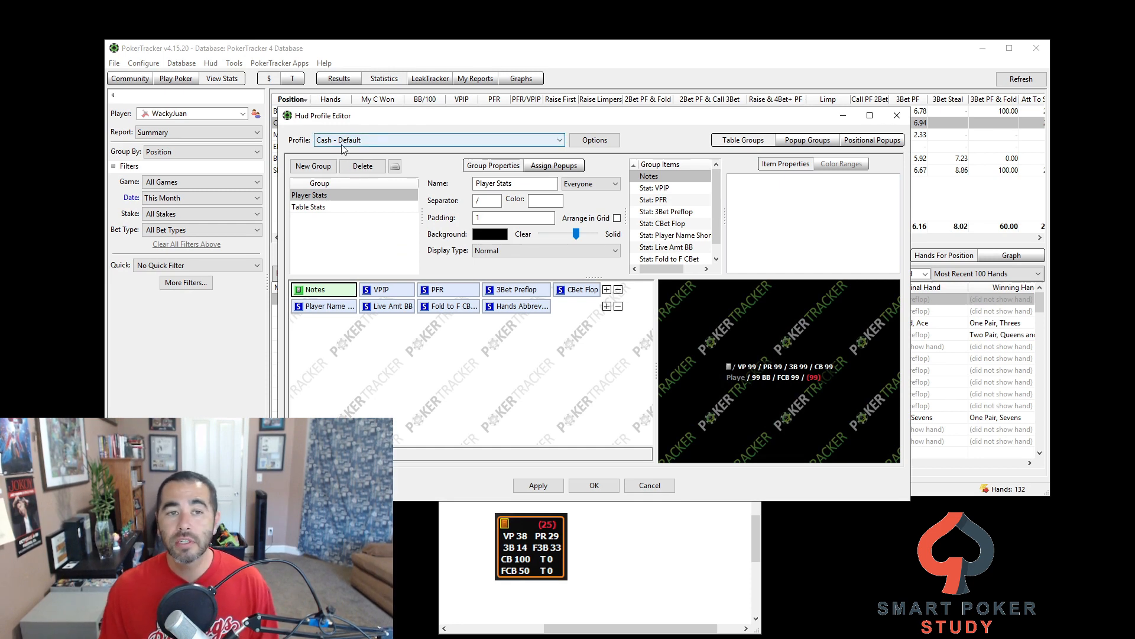
Step: Duplicate the default cash profile as a new cash profile named 'KISS HUD'
{"action": "left_click", "coordinate": [594, 140]}
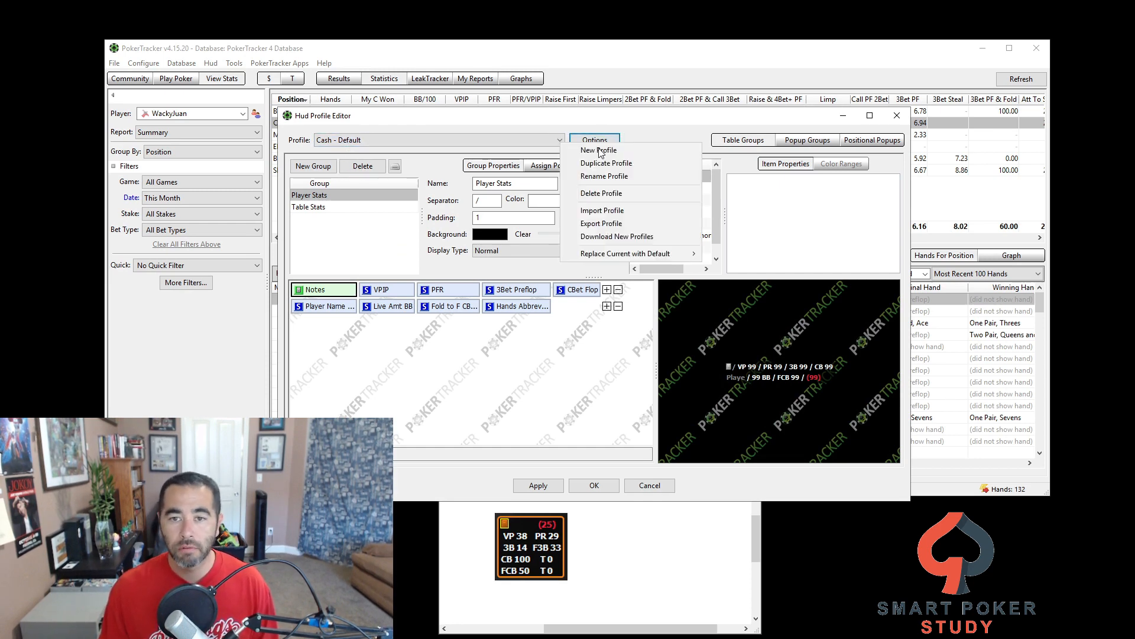
{"action": "left_click", "coordinate": [607, 163]}
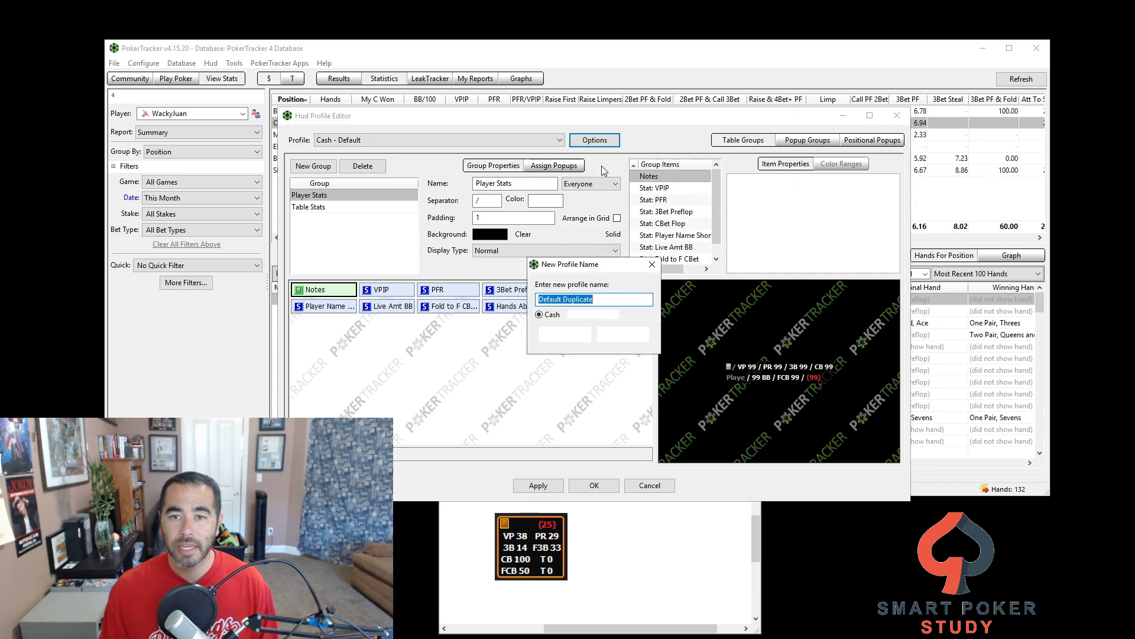
{"action": "type", "text": "KISS HUD"}
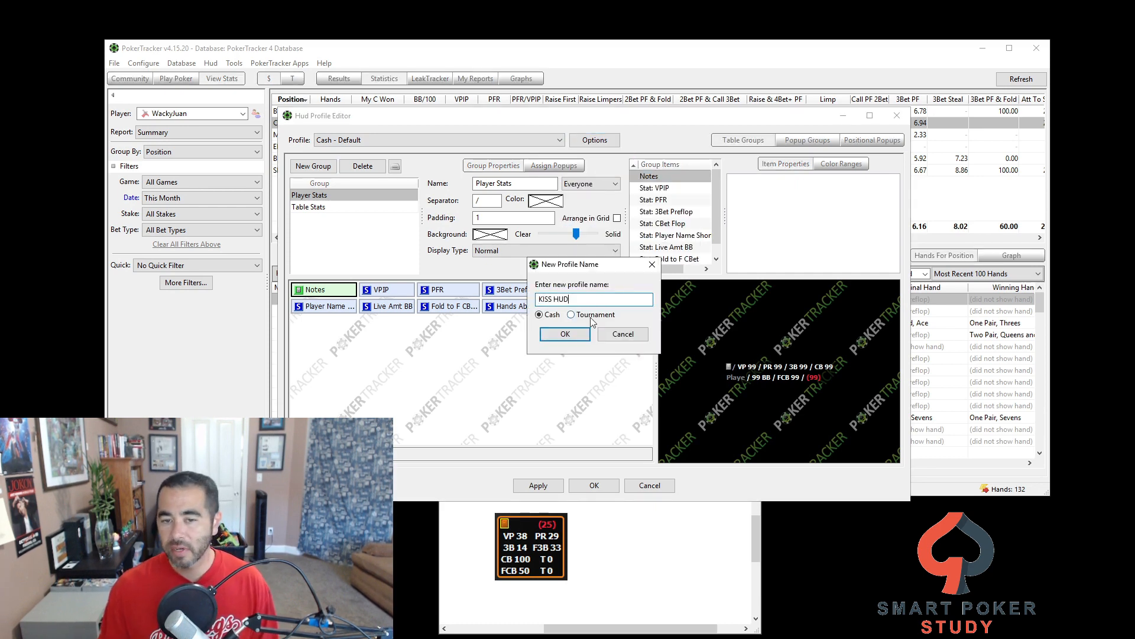
{"action": "left_click", "coordinate": [565, 334]}
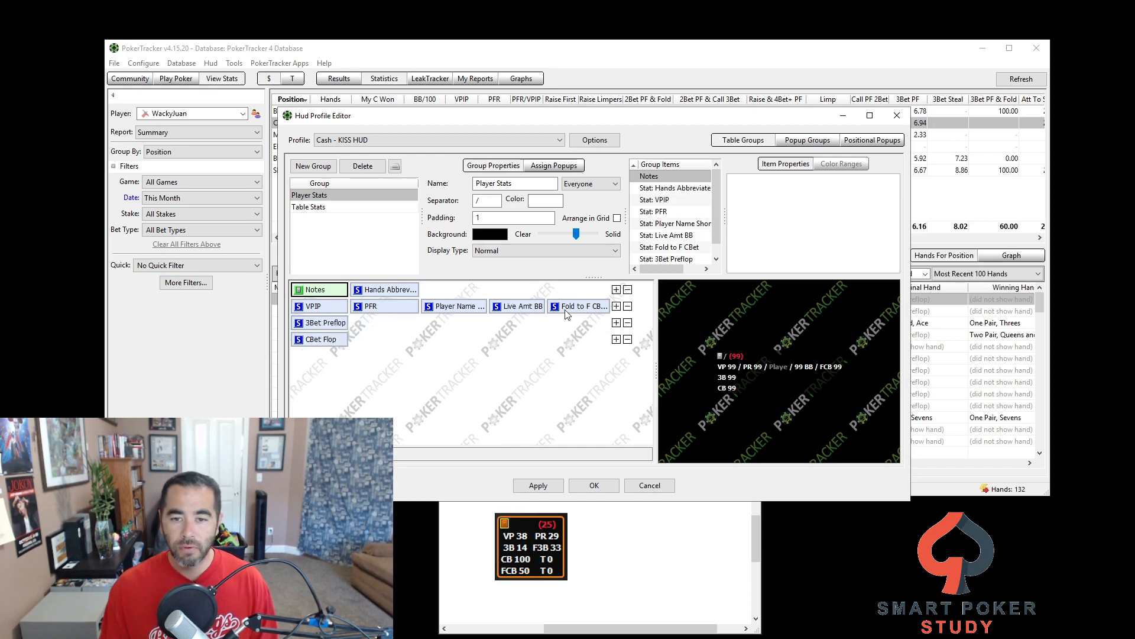
{"action": "mouse_move", "coordinate": [312, 347]}
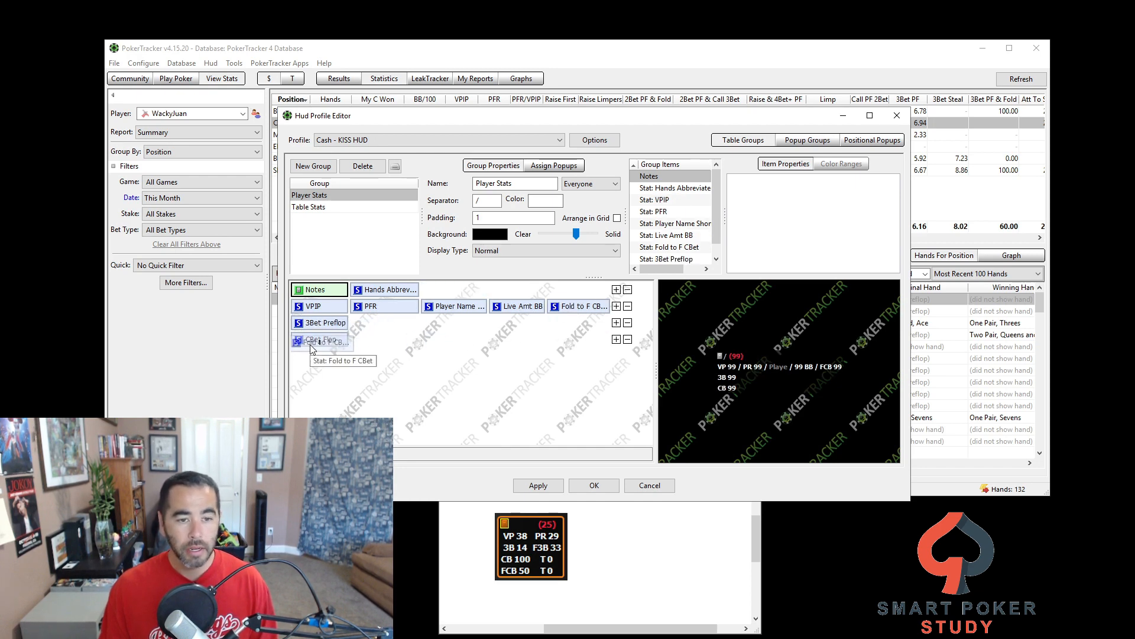
Step: Delete the Player Name stat from the KISS HUD player stats group
{"action": "right_click", "coordinate": [454, 306]}
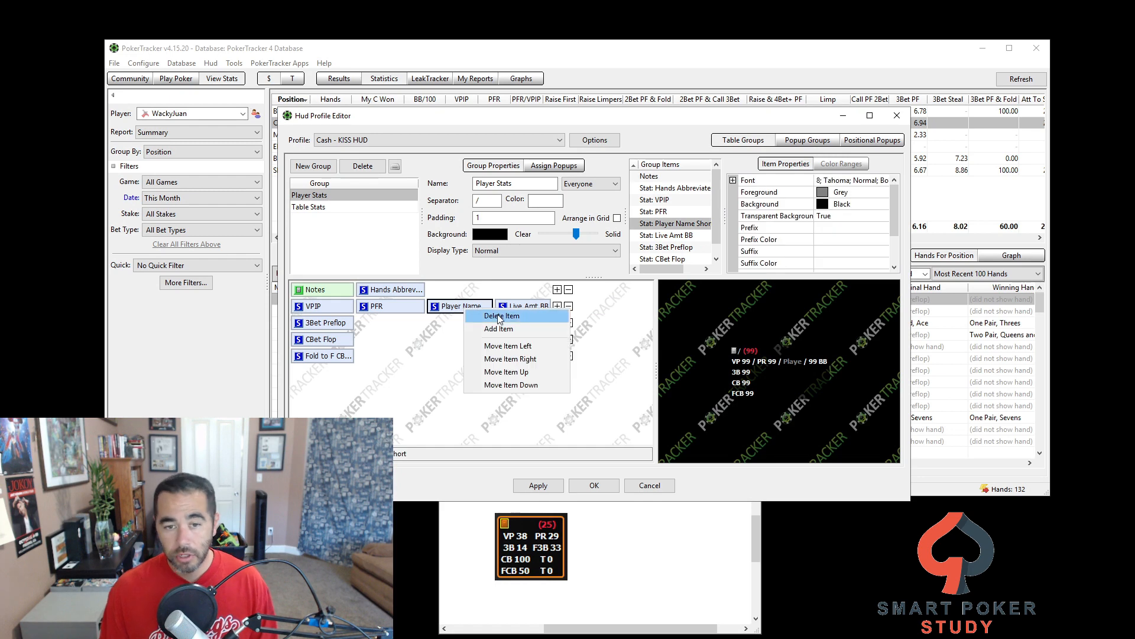
{"action": "left_click", "coordinate": [501, 316]}
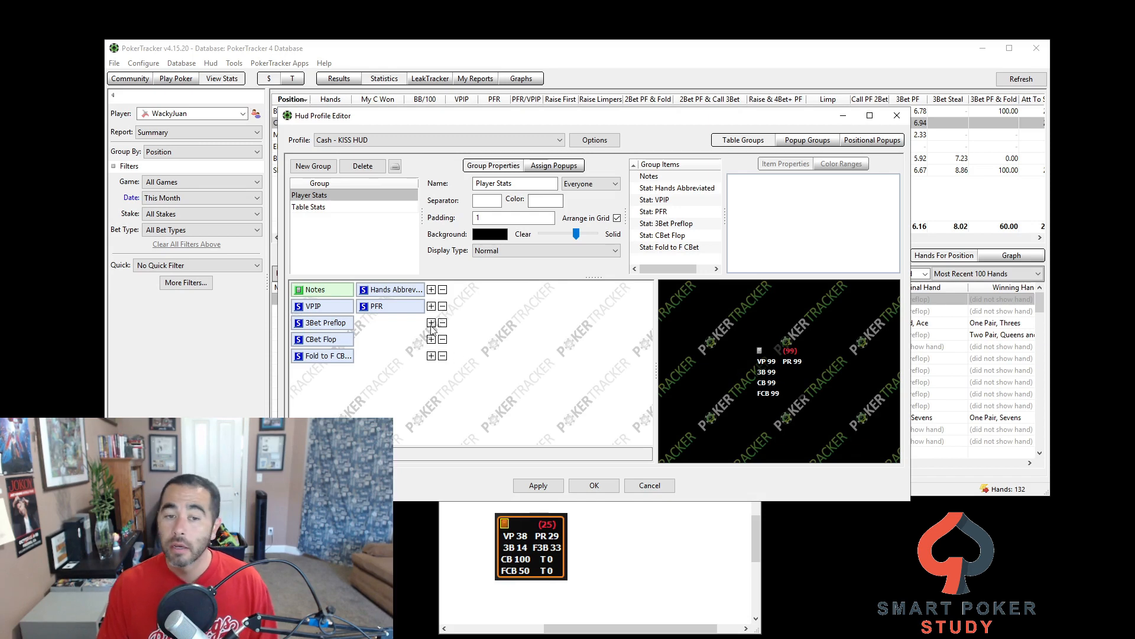
Step: Add Fold to PF 3Bet, CBet Turn and Fold to T CBet as a second stat column
{"action": "left_click", "coordinate": [431, 323]}
{"action": "type", "text": "3bet"}
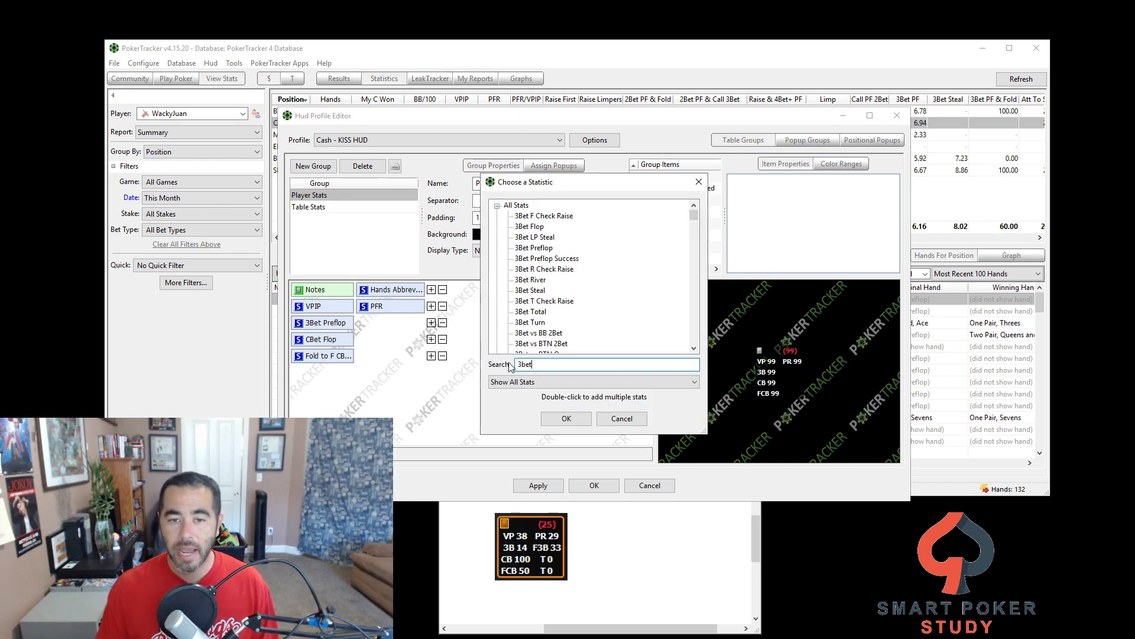
{"action": "scroll", "scroll_direction": "down", "scroll_amount": 3}
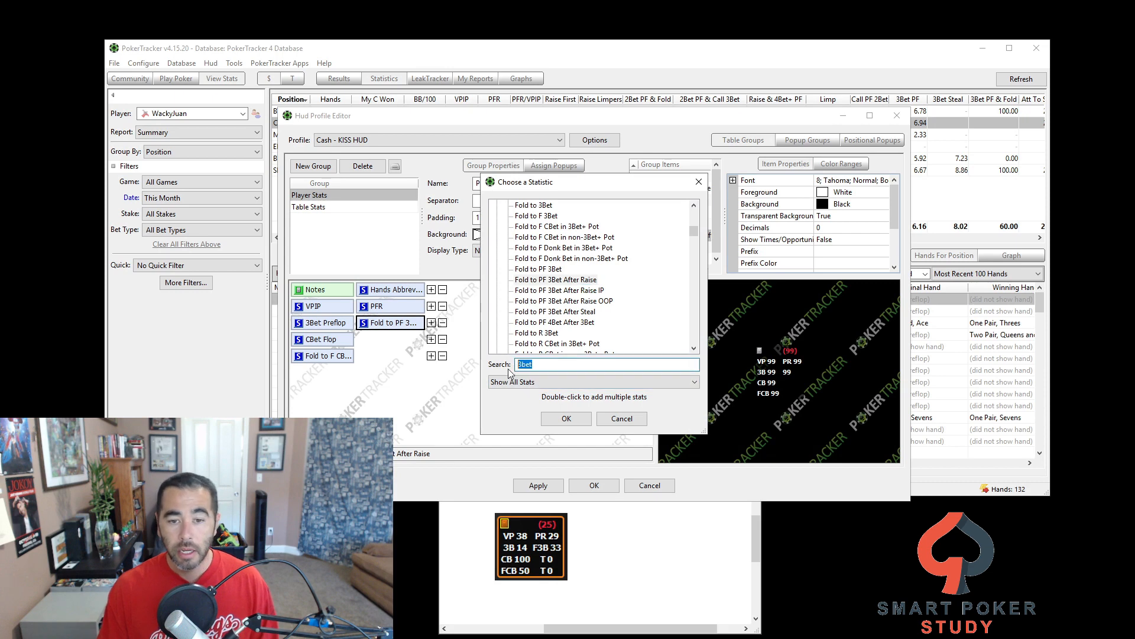
{"action": "type", "text": "cbet"}
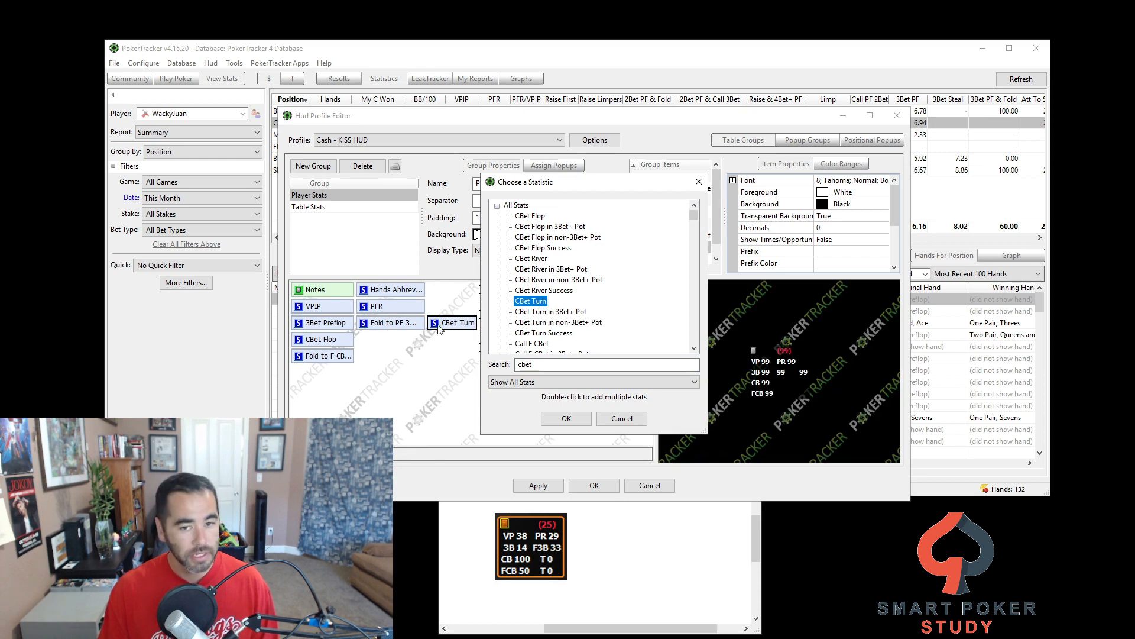
{"action": "scroll", "scroll_direction": "down", "scroll_amount": 3}
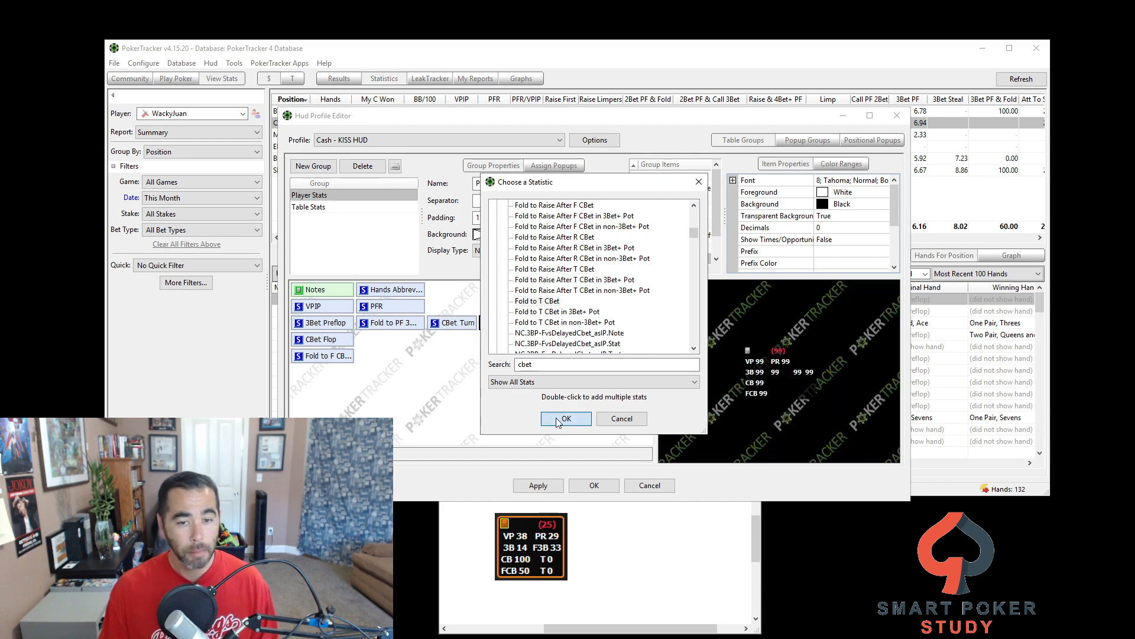
{"action": "left_click", "coordinate": [566, 419]}
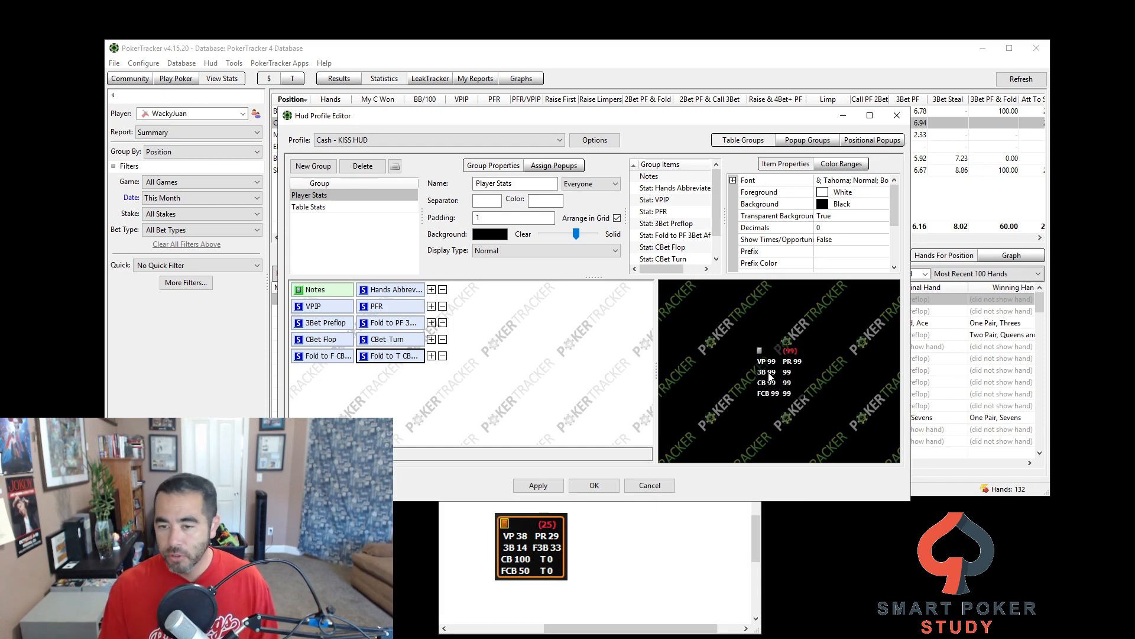
{"action": "mouse_move", "coordinate": [402, 370]}
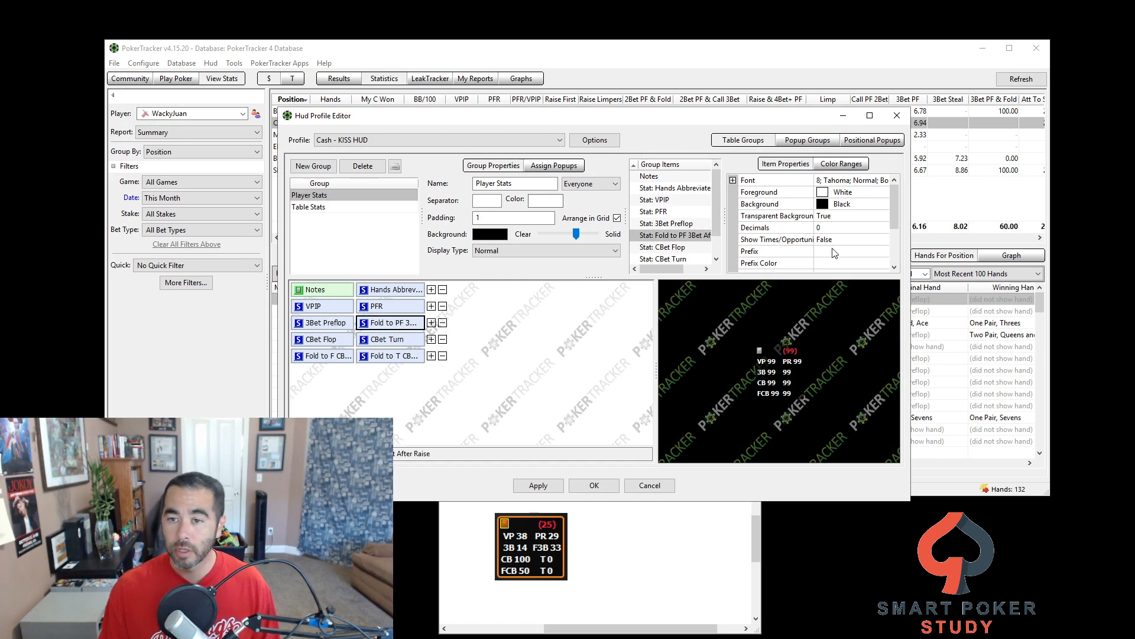
Step: Give the new stats prefixes: 'F3' for Fold to PF 3Bet, 'T' for CBet Turn and Fold to T CBet
{"action": "type", "text": "F3"}
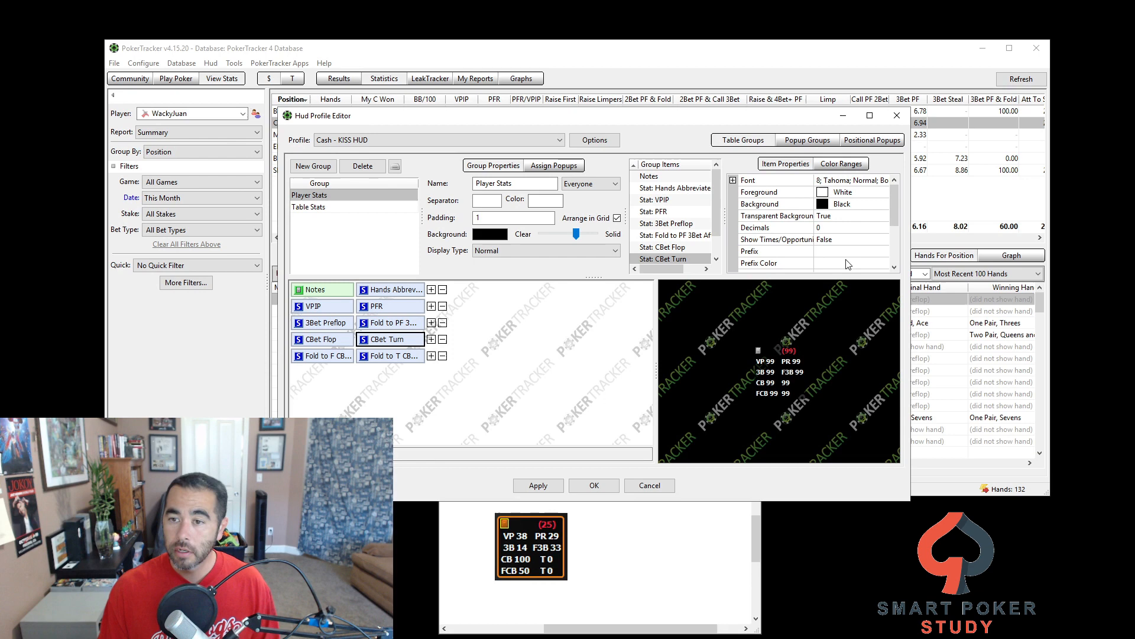
{"action": "type", "text": "T"}
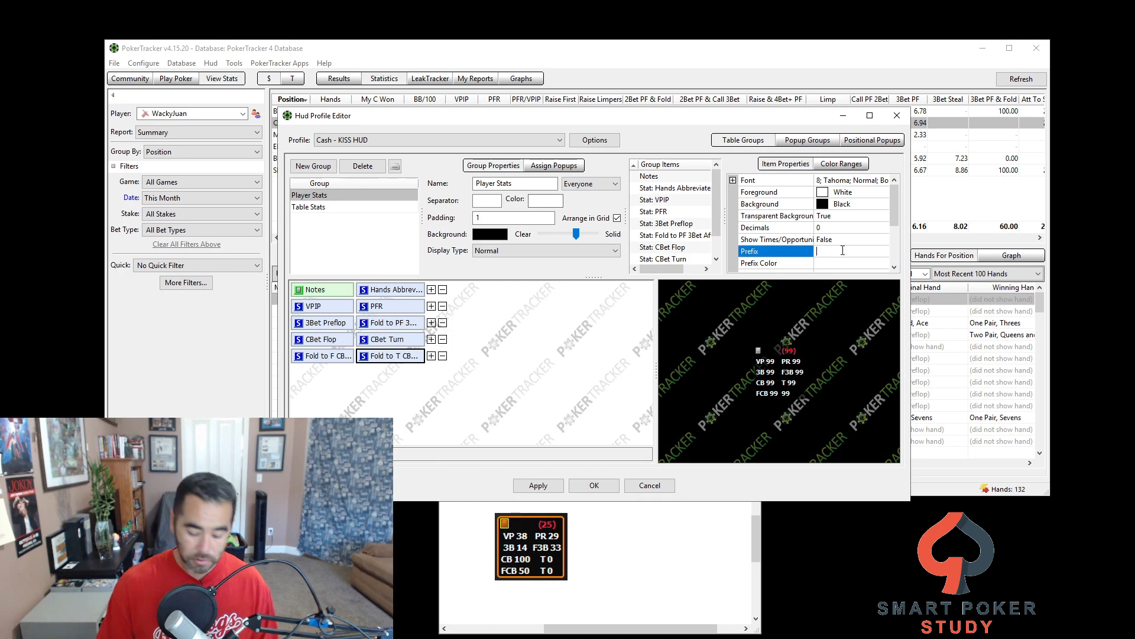
{"action": "type", "text": "T"}
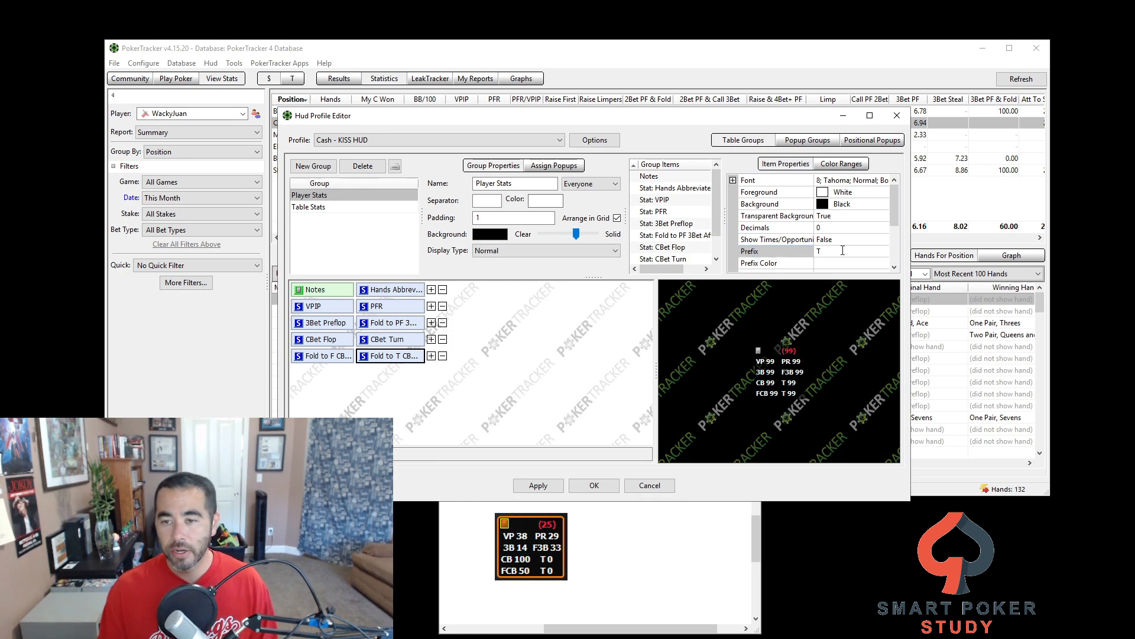
{"action": "mouse_move", "coordinate": [778, 378]}
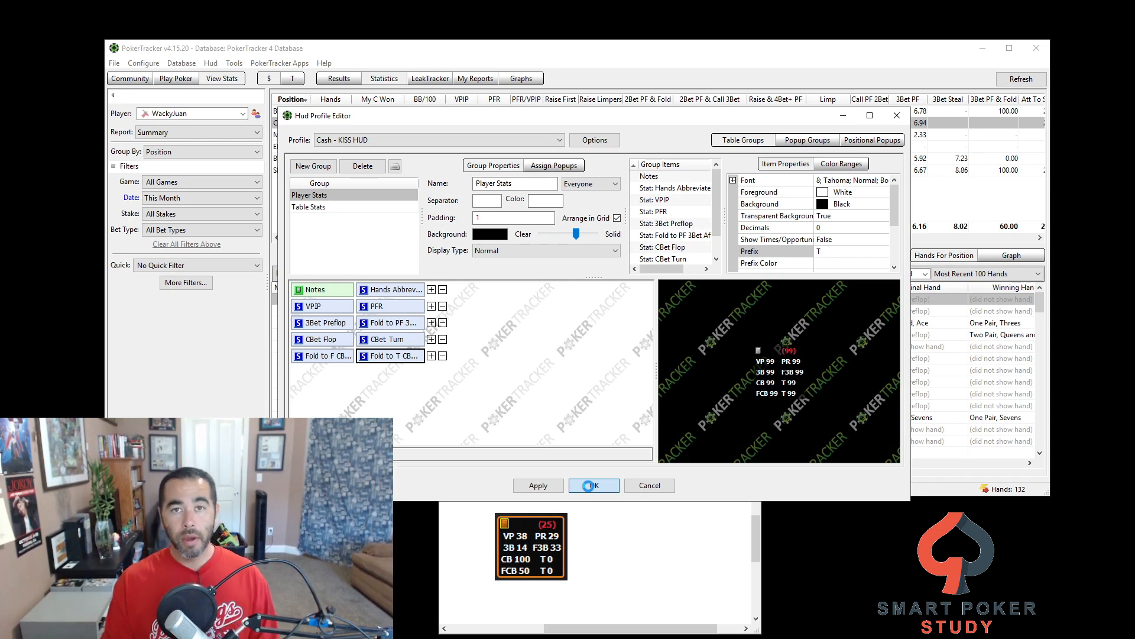
Step: Save KISS HUD, apply it to the replay table and make it this table type's default
{"action": "left_click", "coordinate": [592, 486]}
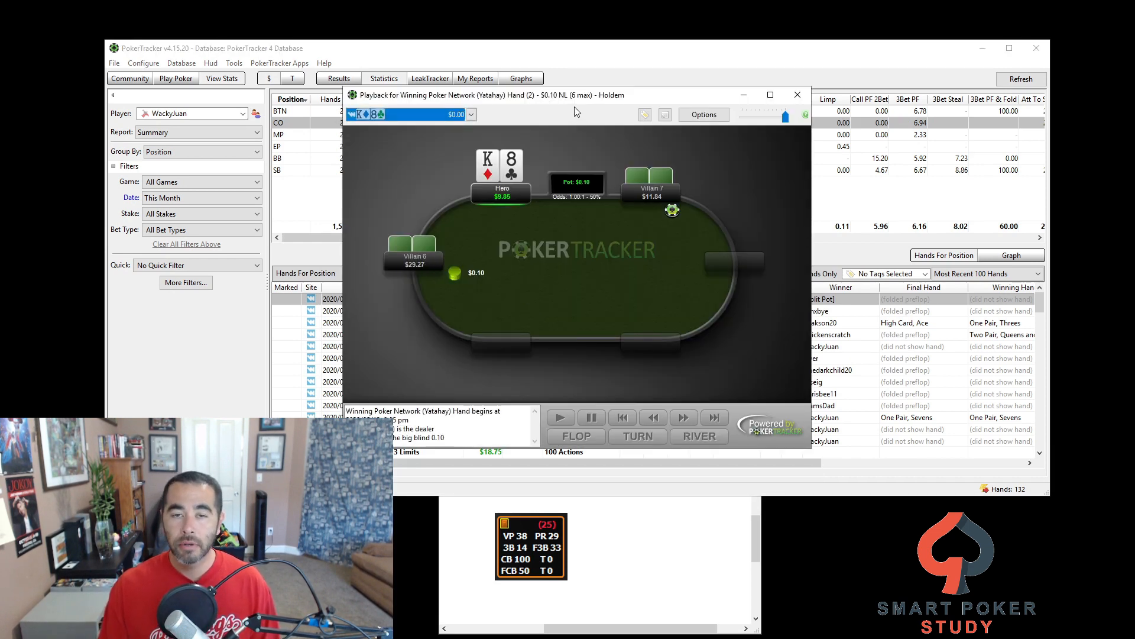
{"action": "left_click", "coordinate": [575, 112]}
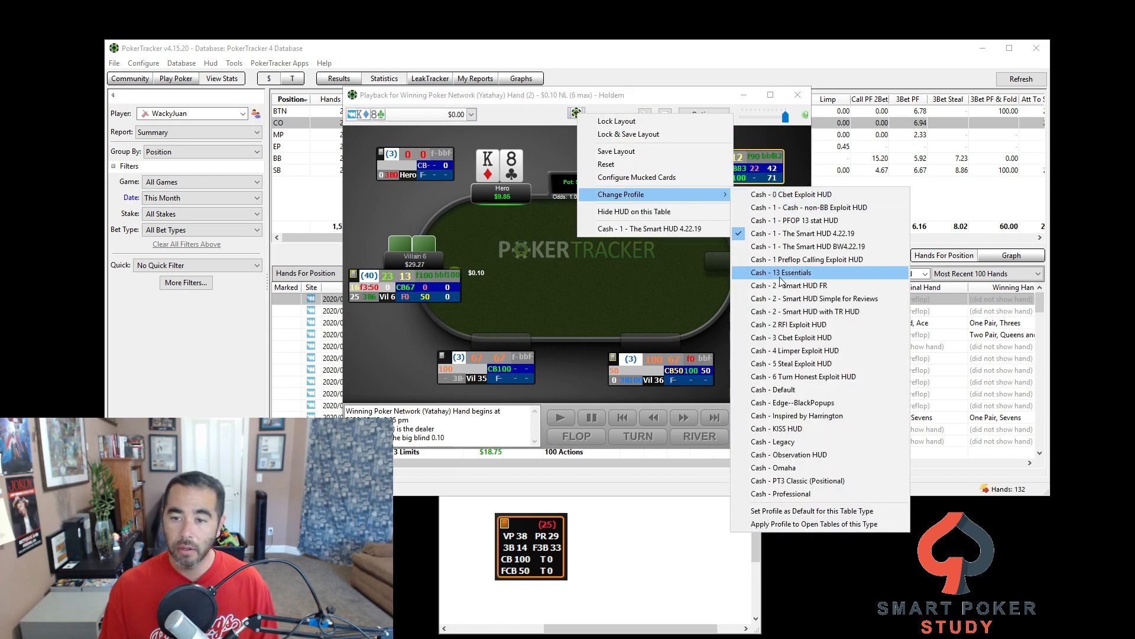
{"action": "left_click", "coordinate": [782, 272]}
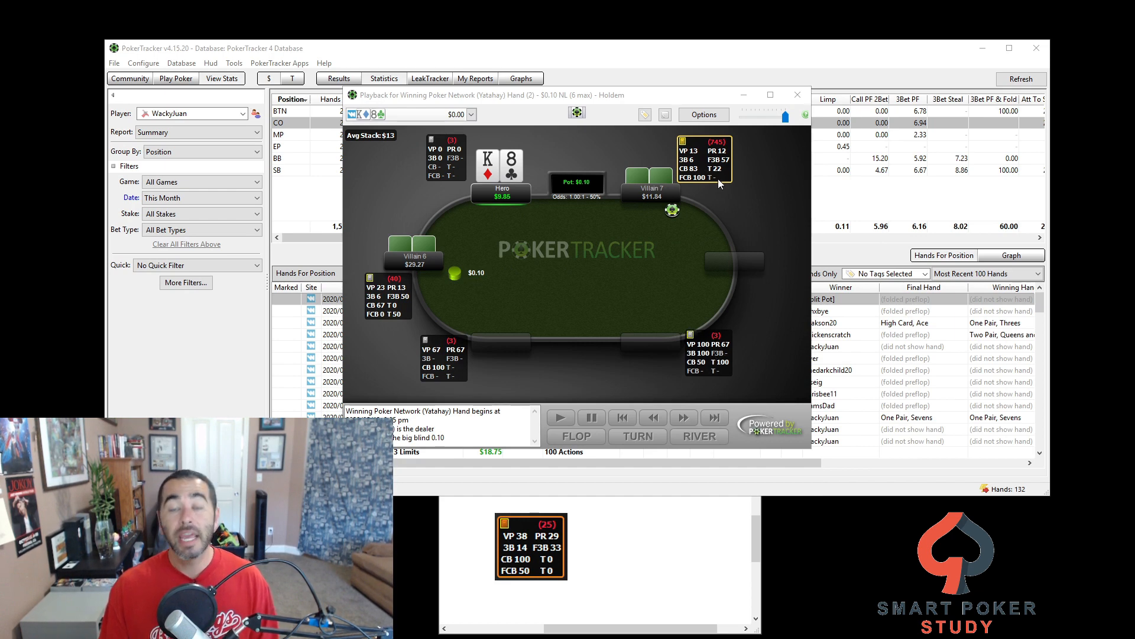
{"action": "mouse_move", "coordinate": [718, 183]}
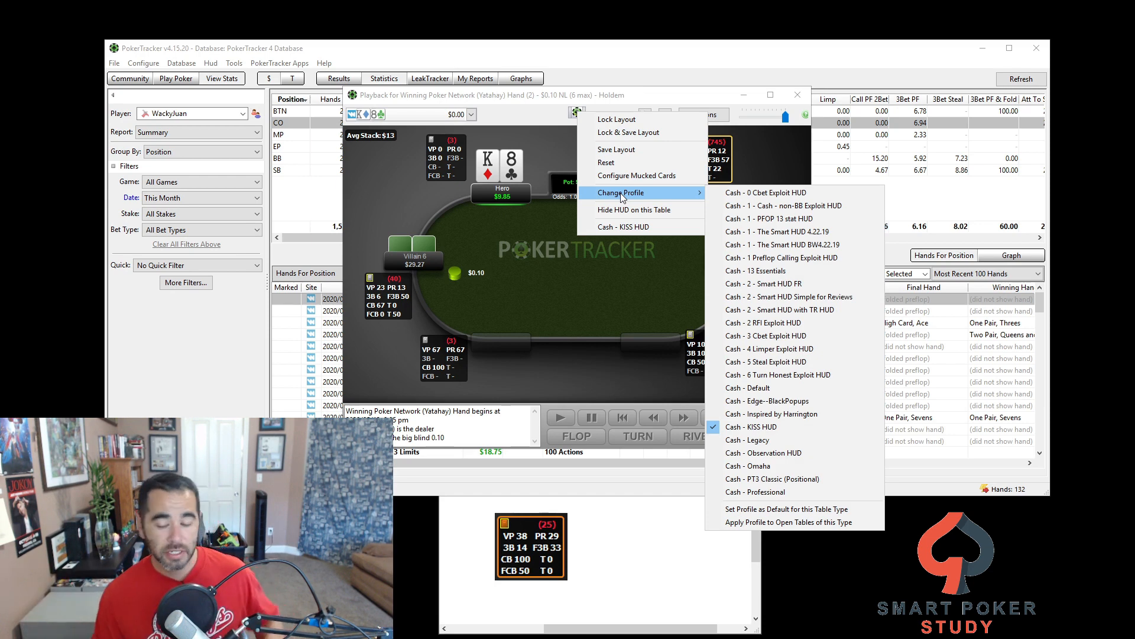
{"action": "mouse_move", "coordinate": [745, 423]}
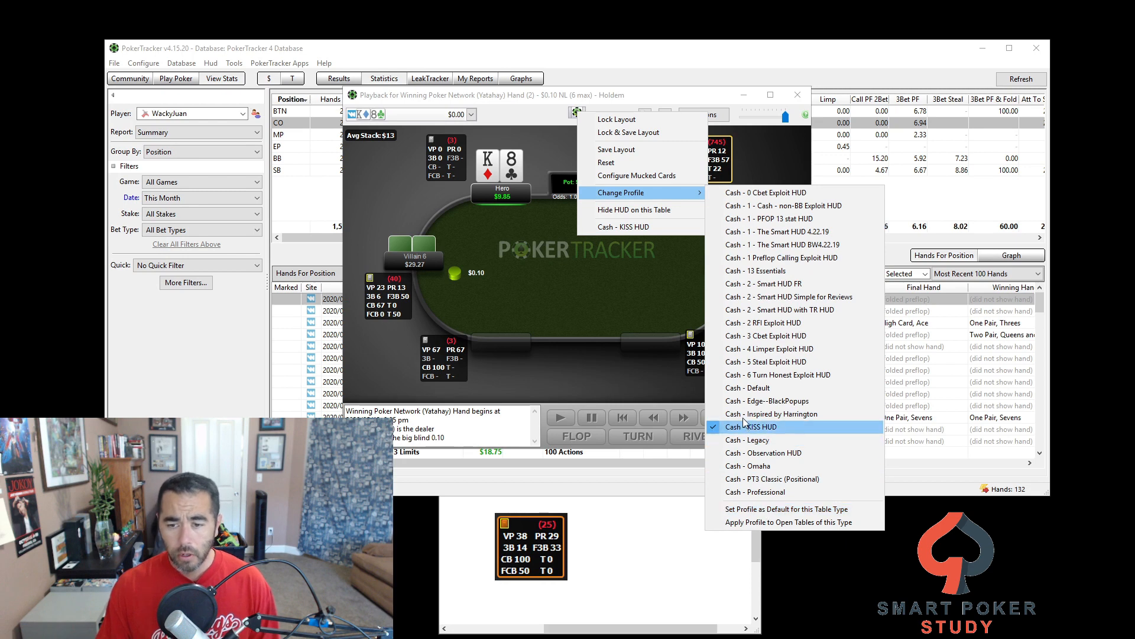
{"action": "mouse_move", "coordinate": [759, 508]}
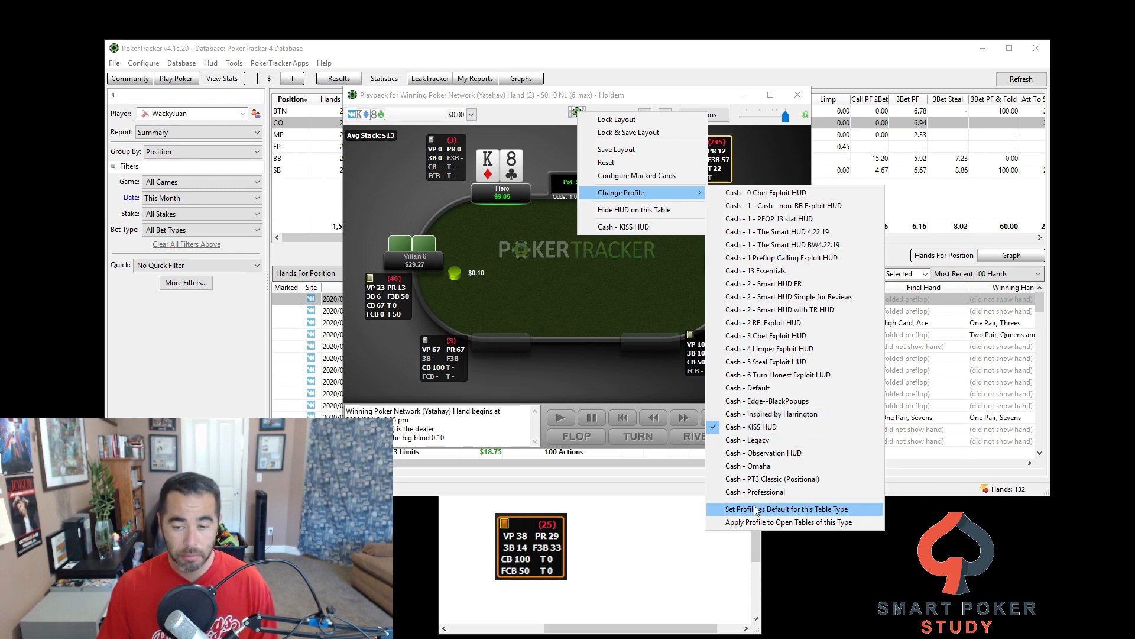
{"action": "left_click", "coordinate": [775, 508]}
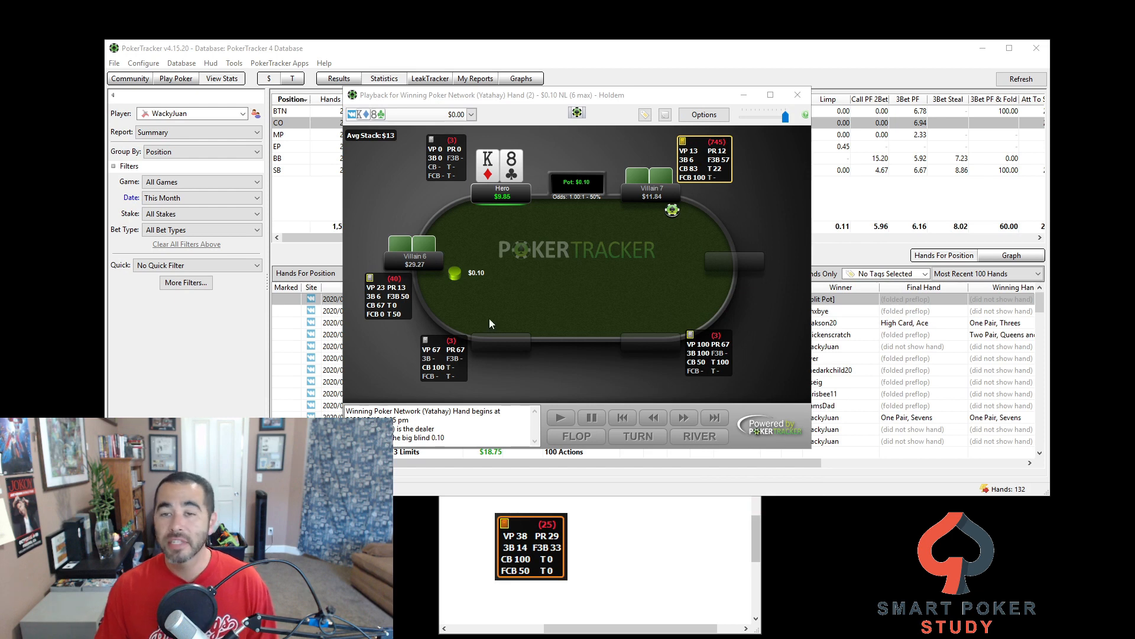
{"action": "left_click", "coordinate": [799, 95]}
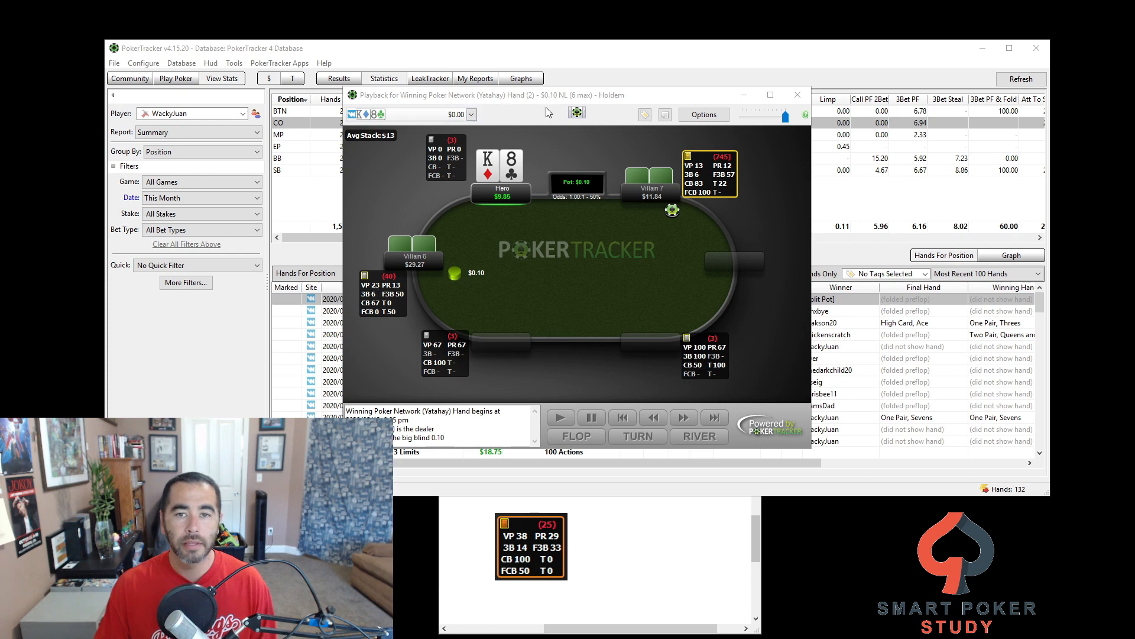
Step: Save the current KISS HUD seat layout on the replay table
{"action": "right_click", "coordinate": [577, 112]}
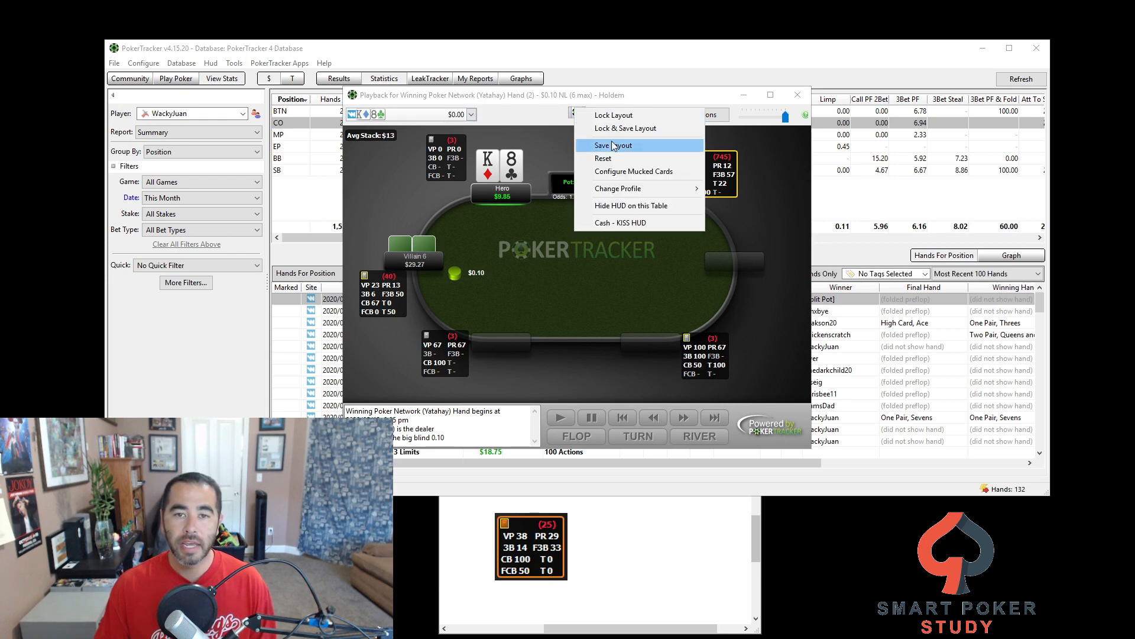
{"action": "left_click", "coordinate": [613, 145]}
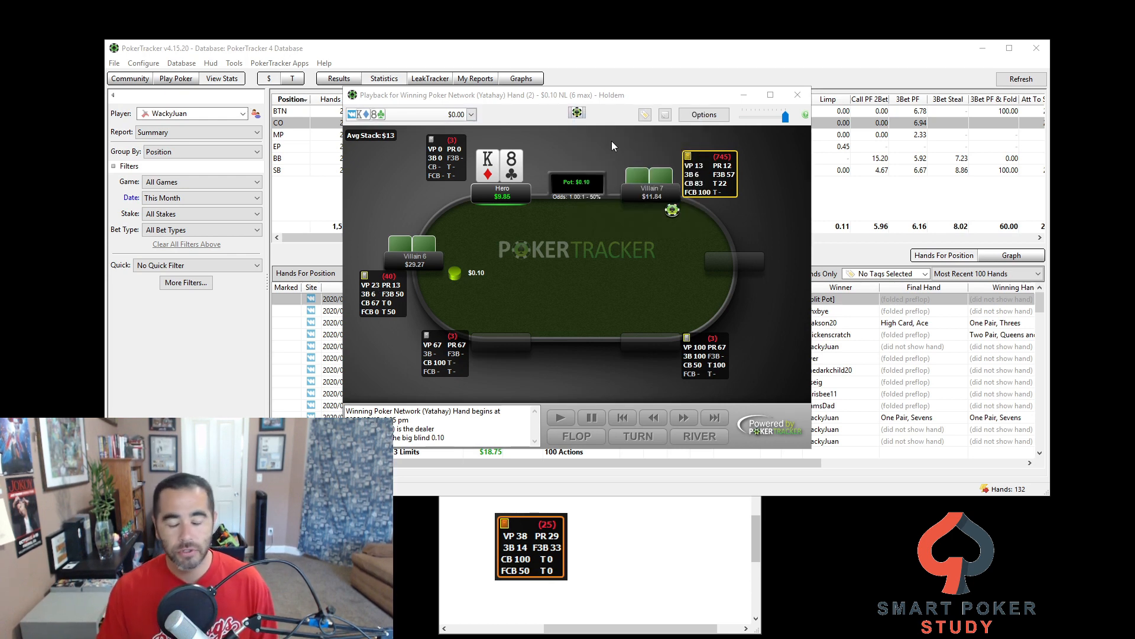
{"action": "mouse_move", "coordinate": [383, 147]}
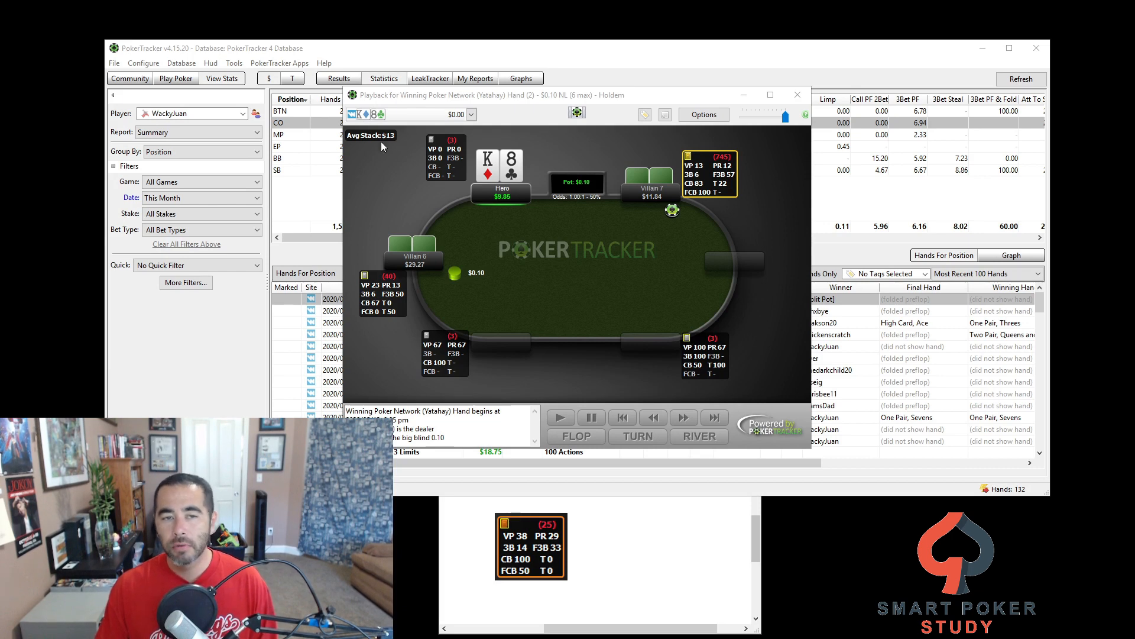
{"action": "mouse_move", "coordinate": [377, 145]}
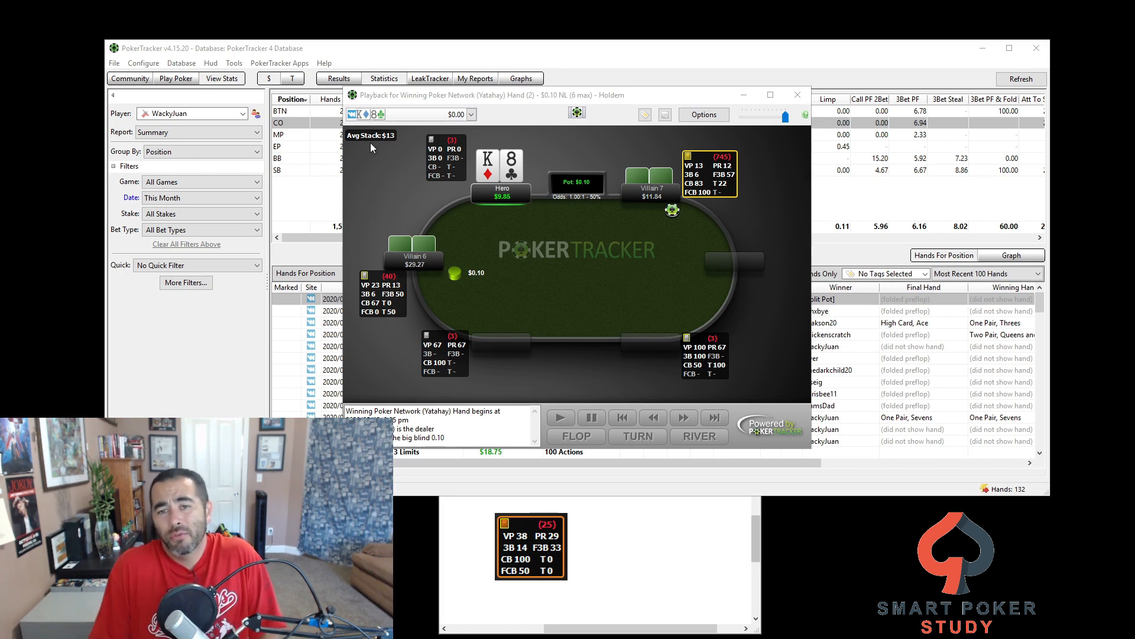
{"action": "mouse_move", "coordinate": [602, 59]}
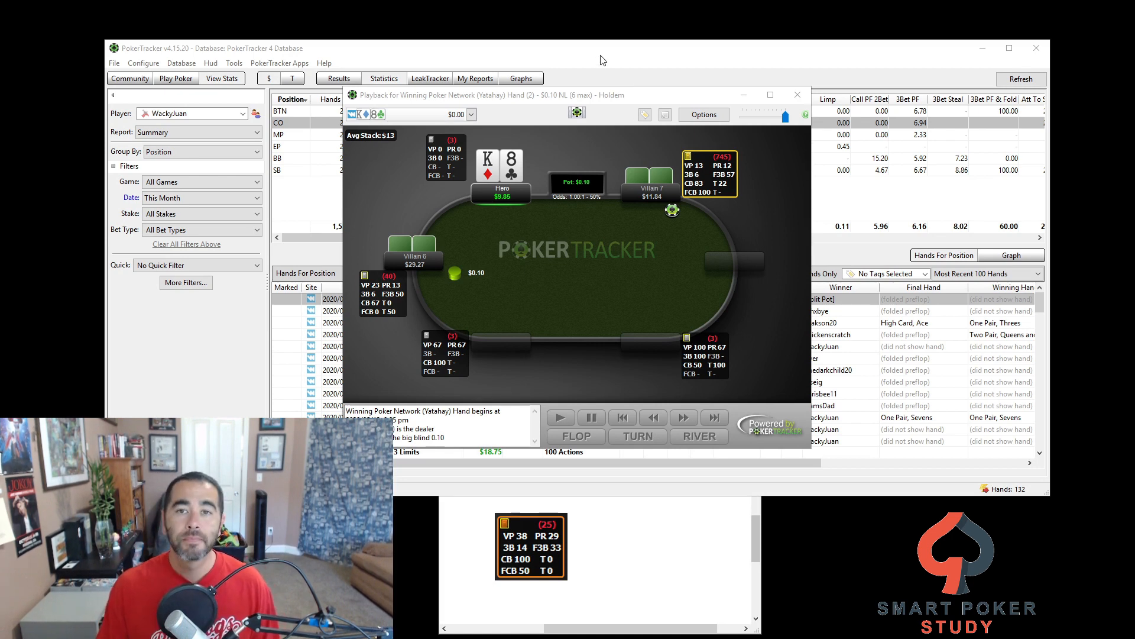
{"action": "left_click", "coordinate": [210, 63]}
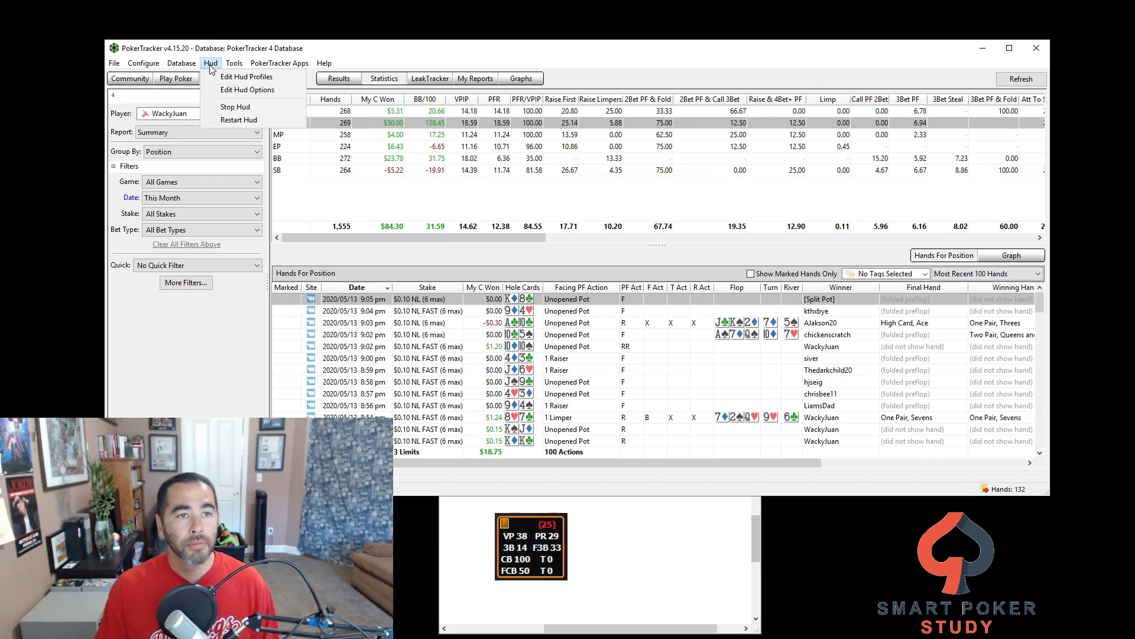
Step: Delete the KISS HUD profile's Table Stats group and confirm with Yes
{"action": "left_click", "coordinate": [246, 77]}
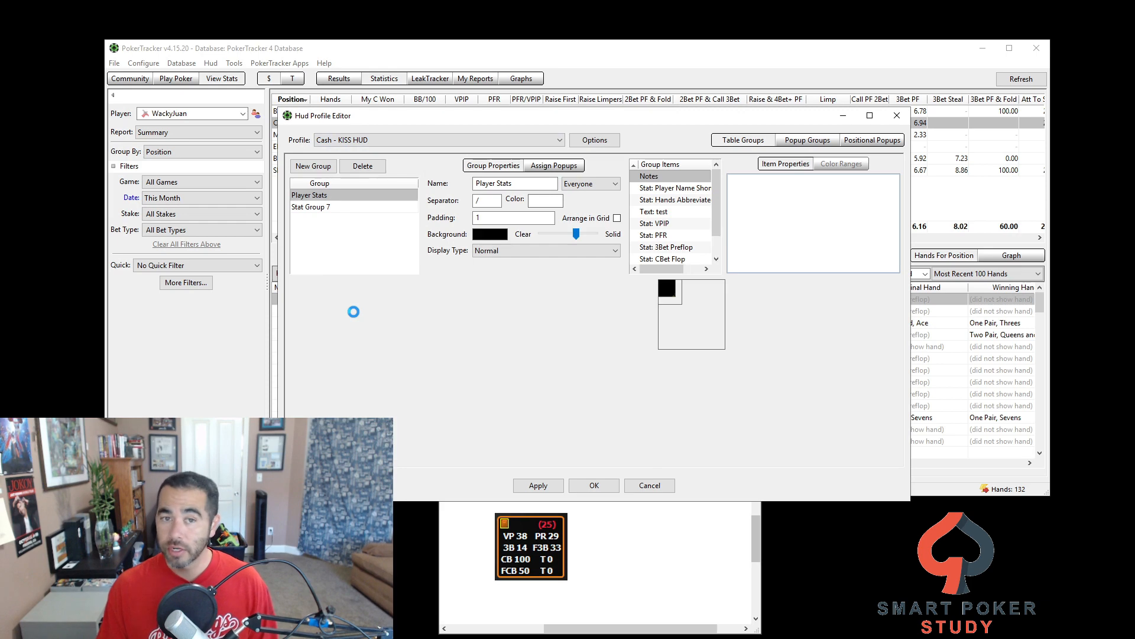
{"action": "left_click", "coordinate": [308, 206]}
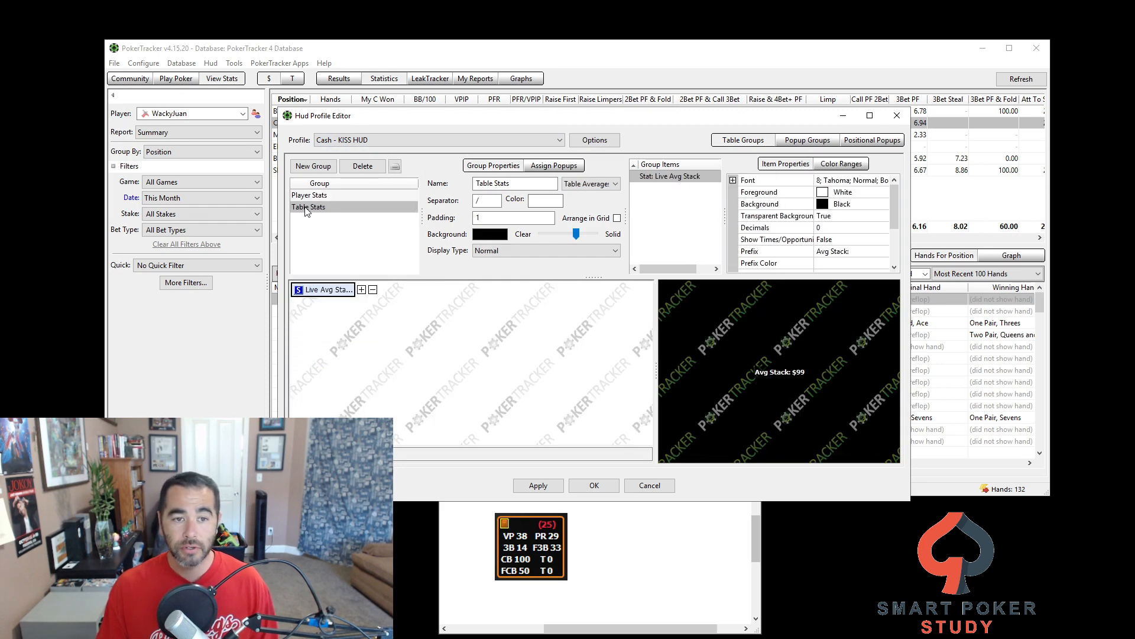
{"action": "left_click", "coordinate": [363, 167]}
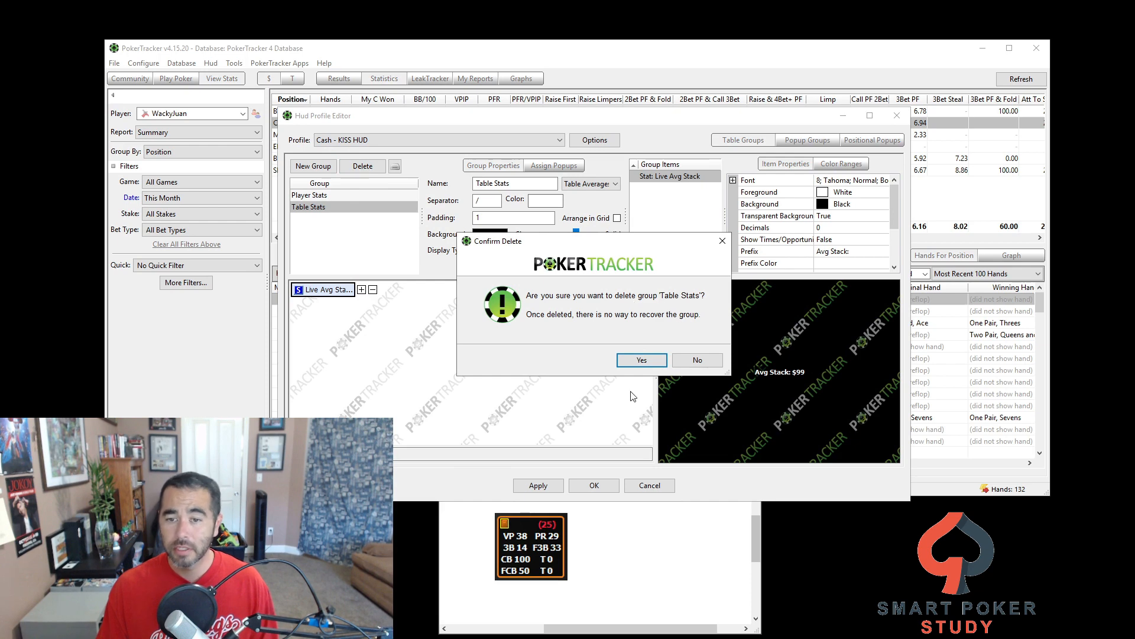
{"action": "left_click", "coordinate": [642, 359]}
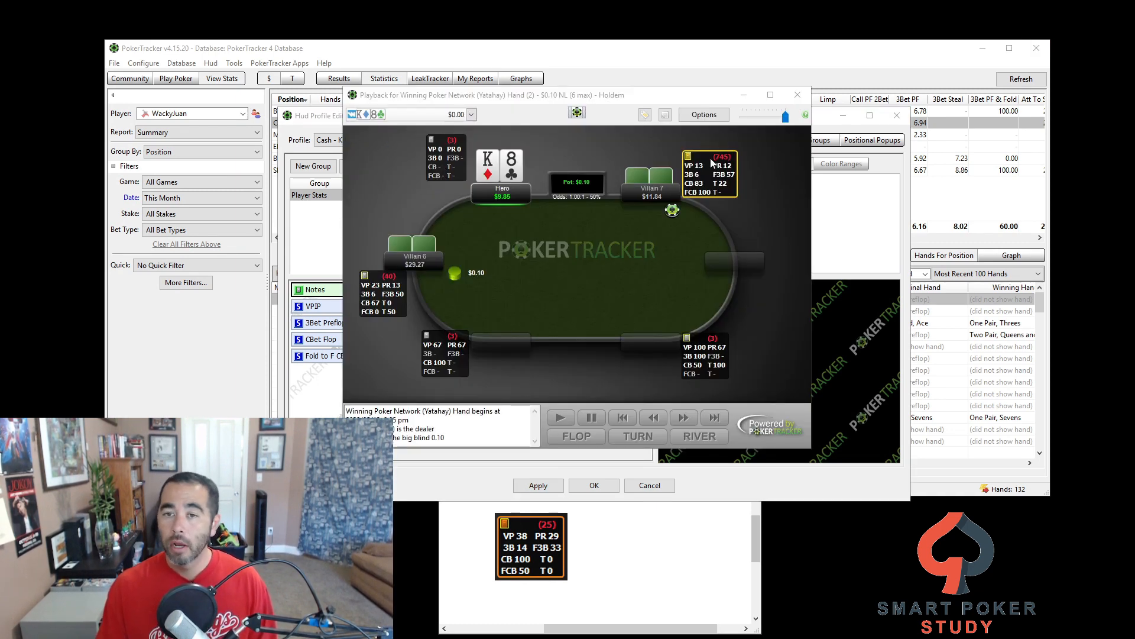
{"action": "mouse_move", "coordinate": [425, 334]}
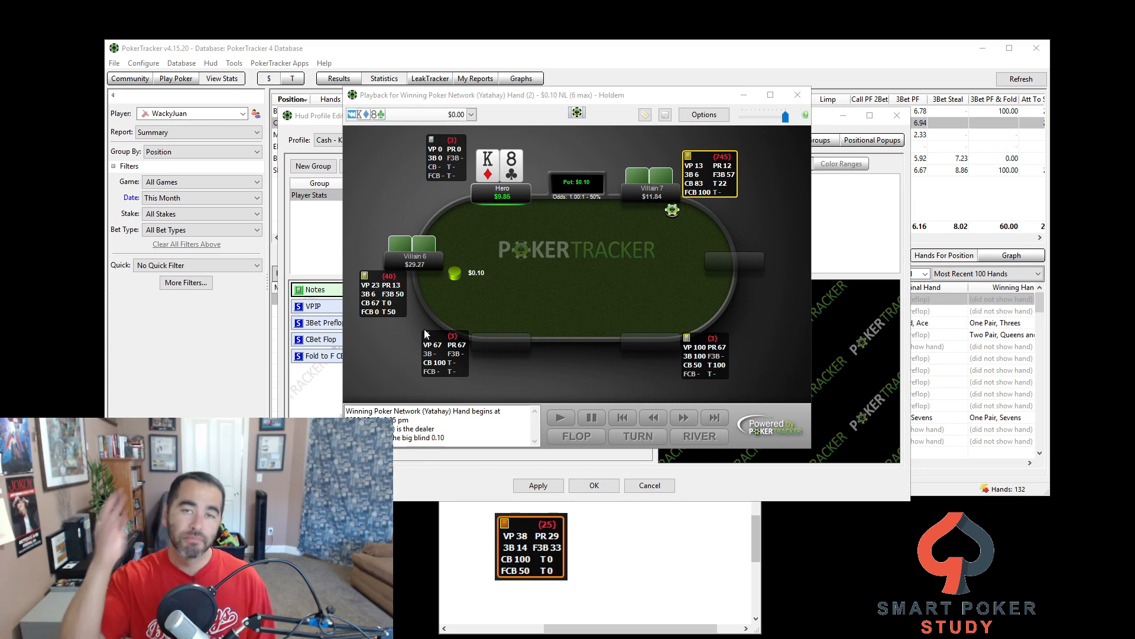